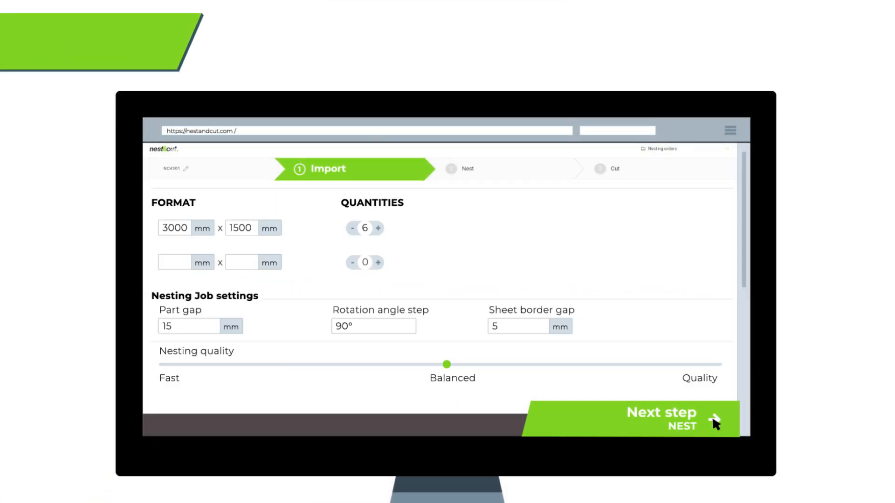
- Add a second sheet format of 2000 x 1000 mm with quantity 2
{"action": "left_click", "coordinate": [378, 262]}
{"action": "type", "text": "2000"}
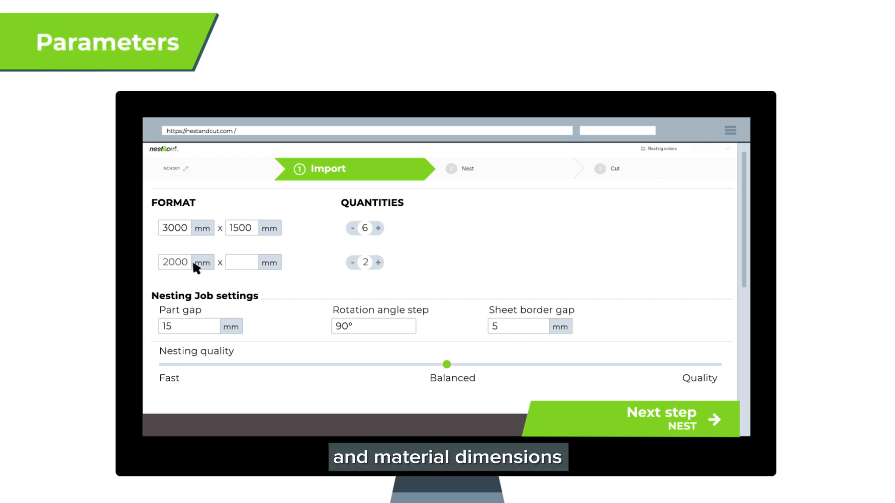
{"action": "type", "text": "1000"}
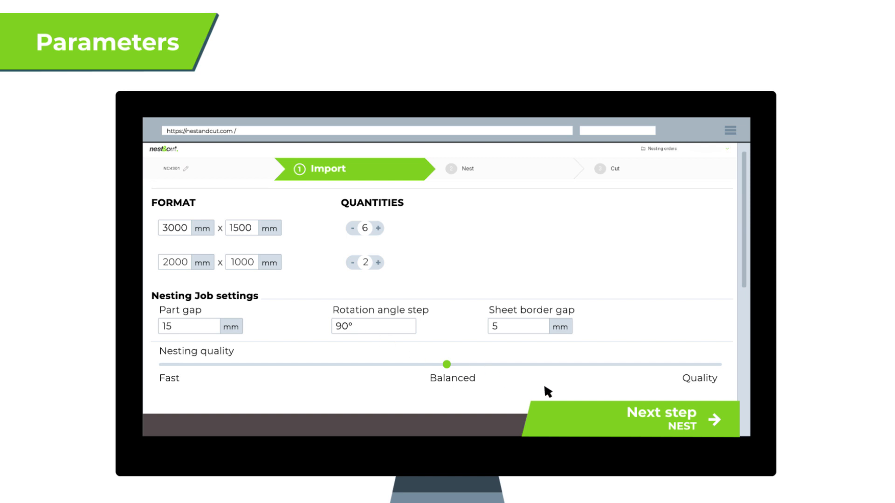
{"action": "left_click", "coordinate": [630, 419]}
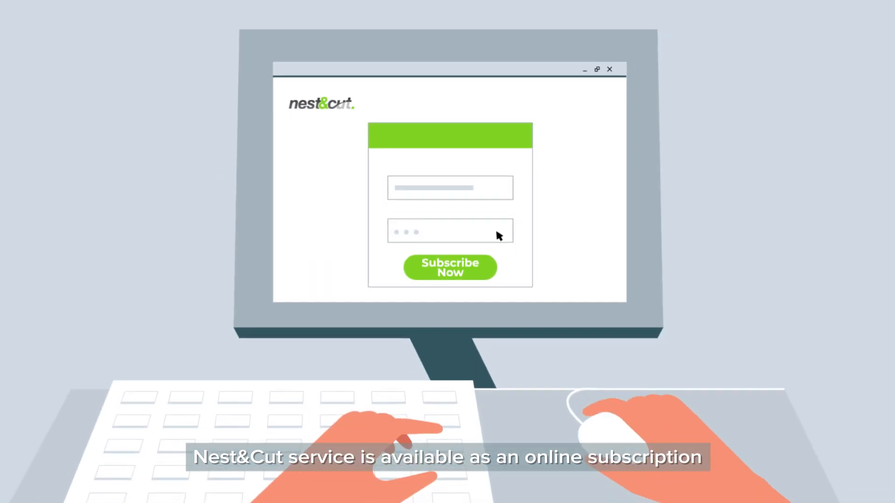
- Subscribe to the service, then nest the imported DXF parts onto the defined sheets
{"action": "left_click", "coordinate": [449, 267]}
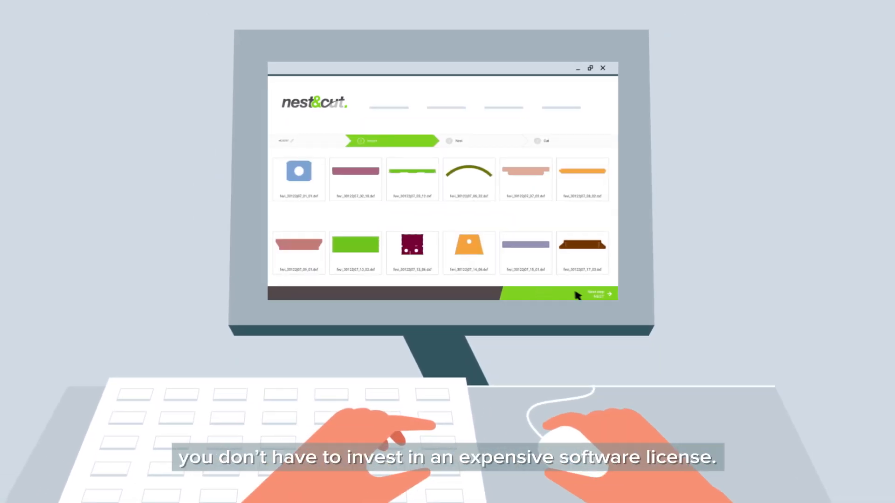
{"action": "left_click", "coordinate": [582, 294]}
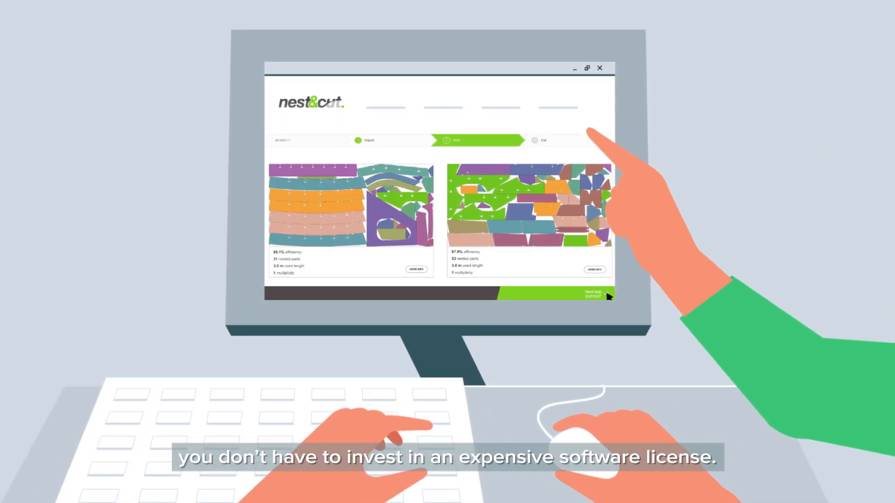